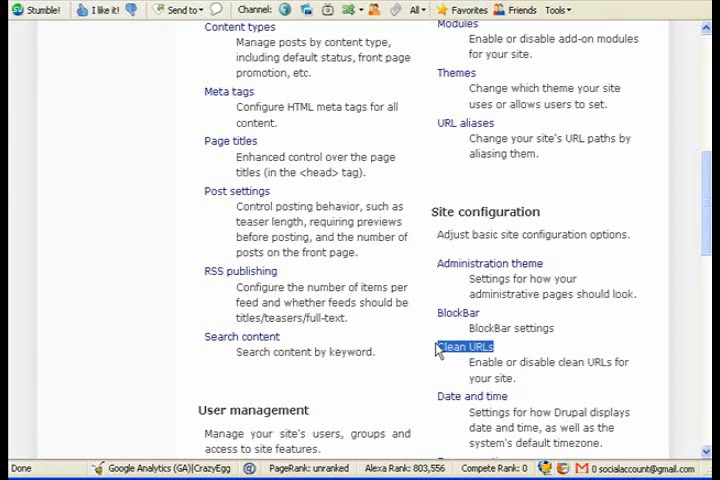
{"action": "mouse_move", "coordinate": [512, 352]}
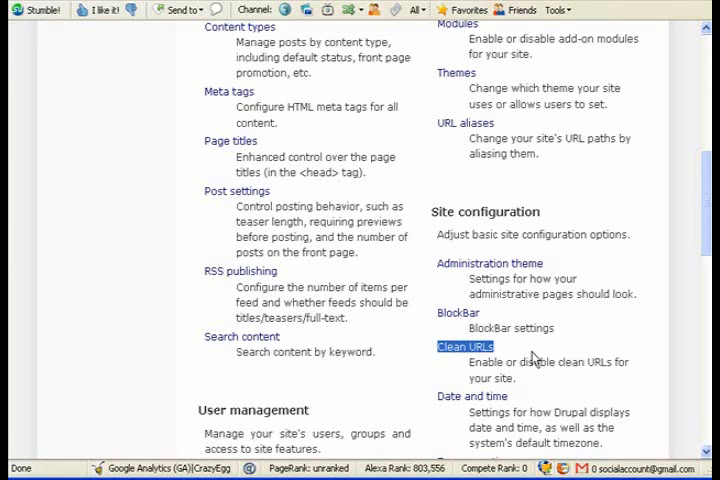
{"action": "mouse_move", "coordinate": [536, 354]}
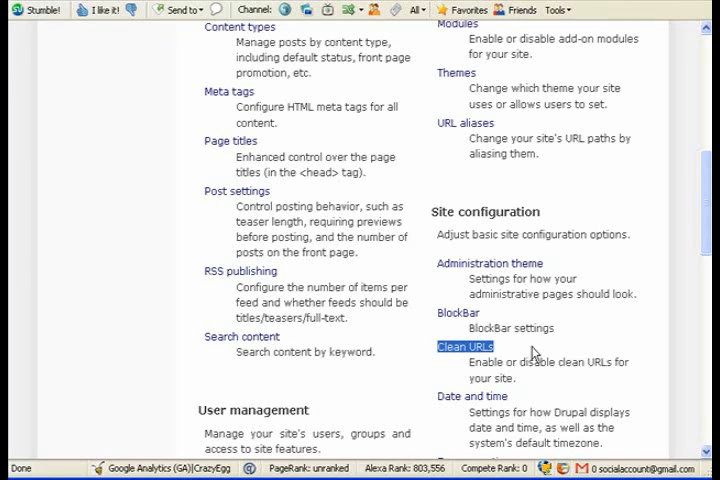
{"action": "mouse_move", "coordinate": [548, 356]}
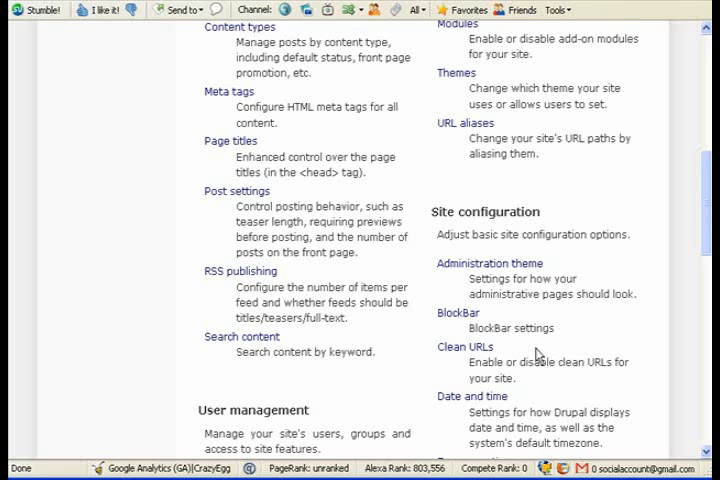
Step: Scroll through the Modules list to view optional core modules Path, Search and Taxonomy enabled
{"action": "scroll", "scroll_direction": "down", "scroll_amount": 3}
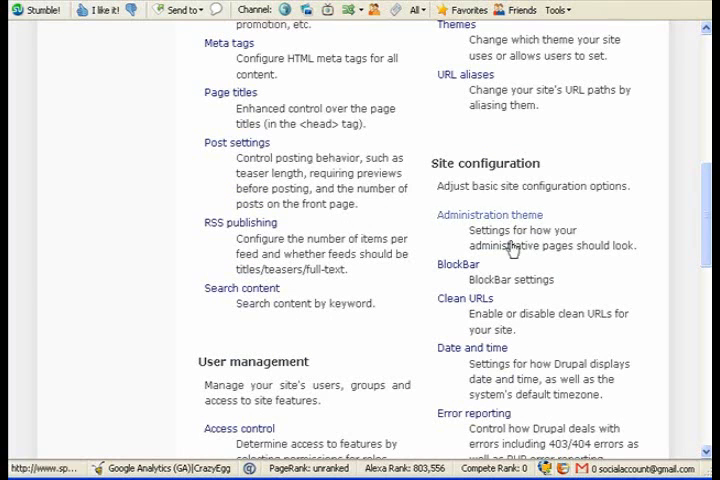
{"action": "scroll", "scroll_direction": "up", "scroll_amount": 3}
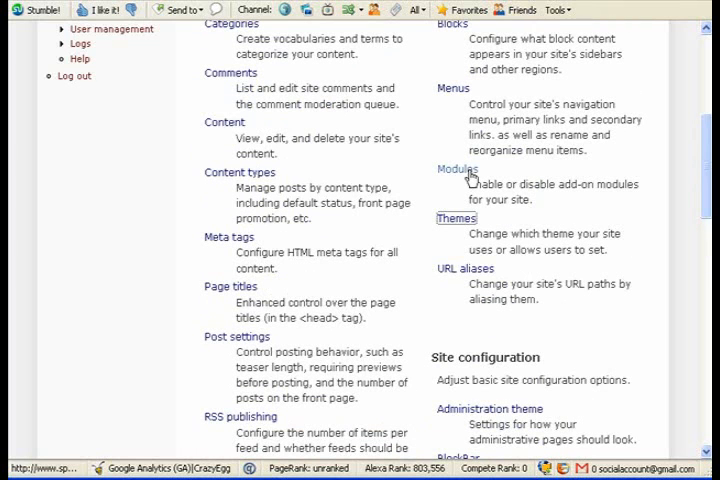
{"action": "scroll", "scroll_direction": "down", "scroll_amount": 3}
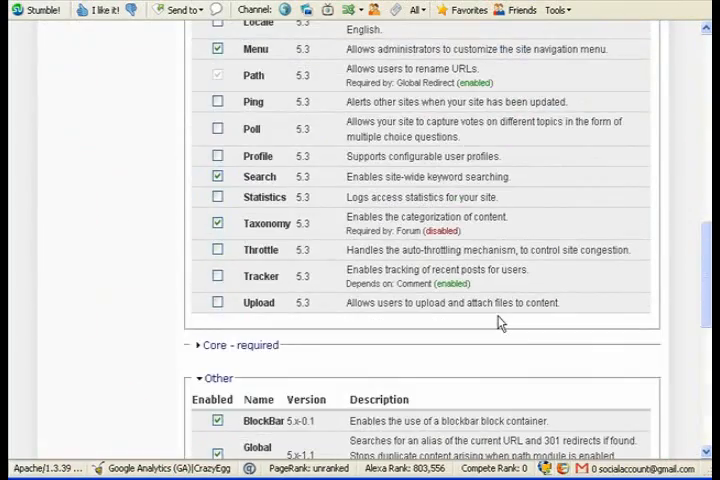
{"action": "scroll", "scroll_direction": "down", "scroll_amount": 3}
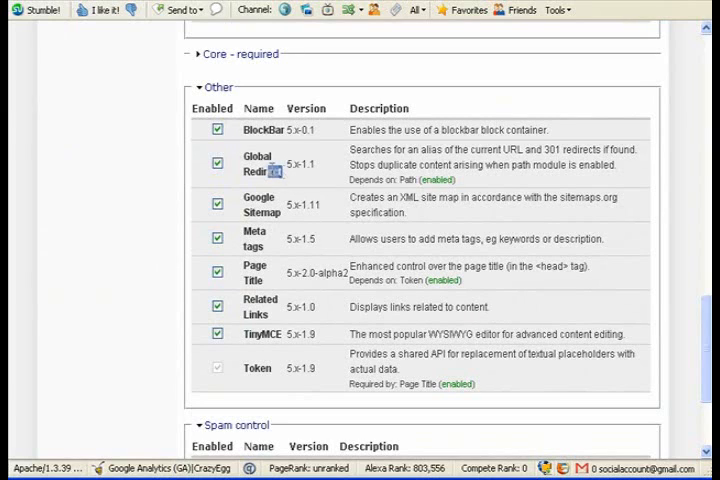
{"action": "double_click", "coordinate": [258, 164]}
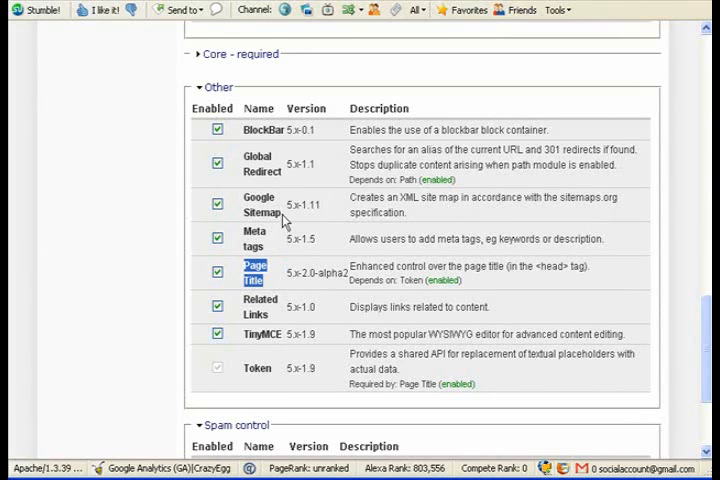
{"action": "mouse_move", "coordinate": [284, 162]}
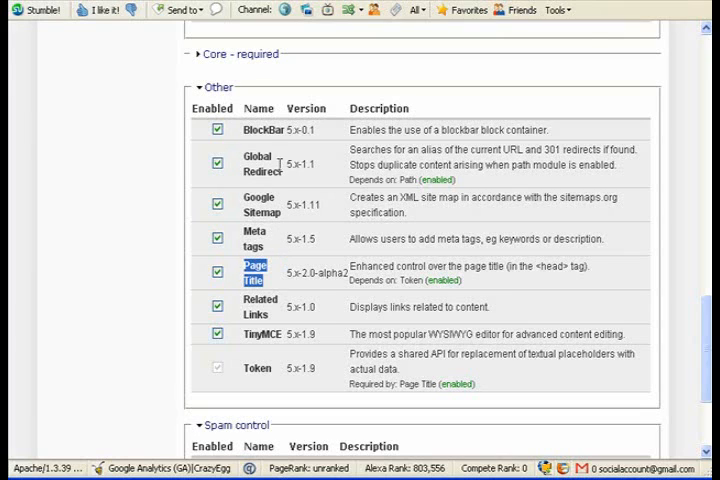
{"action": "double_click", "coordinate": [256, 162]}
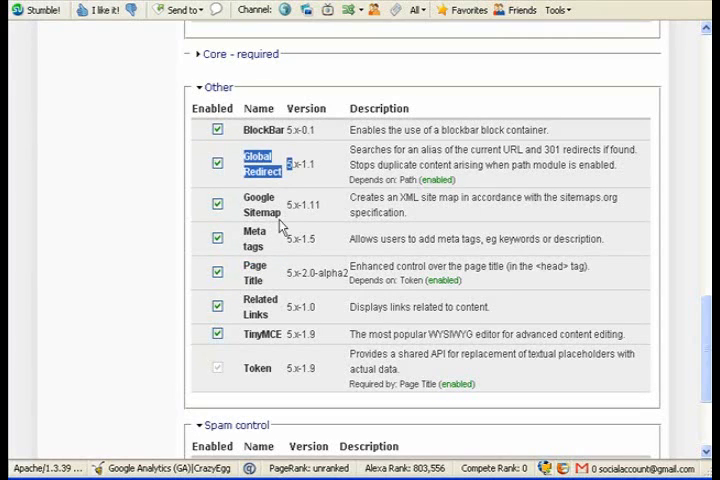
{"action": "mouse_move", "coordinate": [278, 268]}
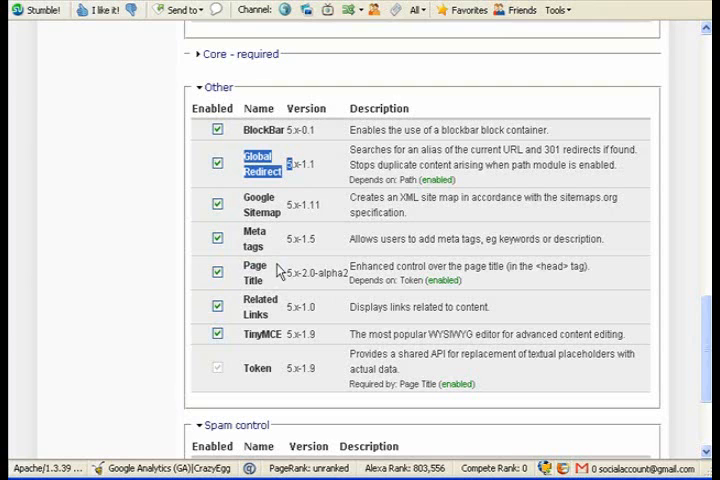
{"action": "scroll", "scroll_direction": "down", "scroll_amount": 3}
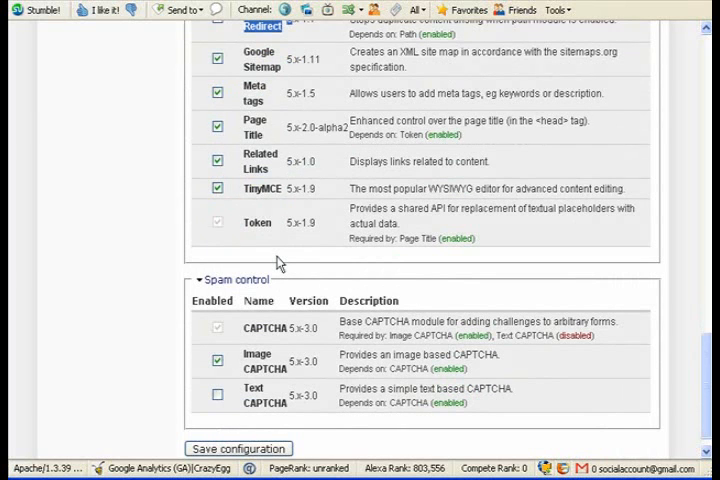